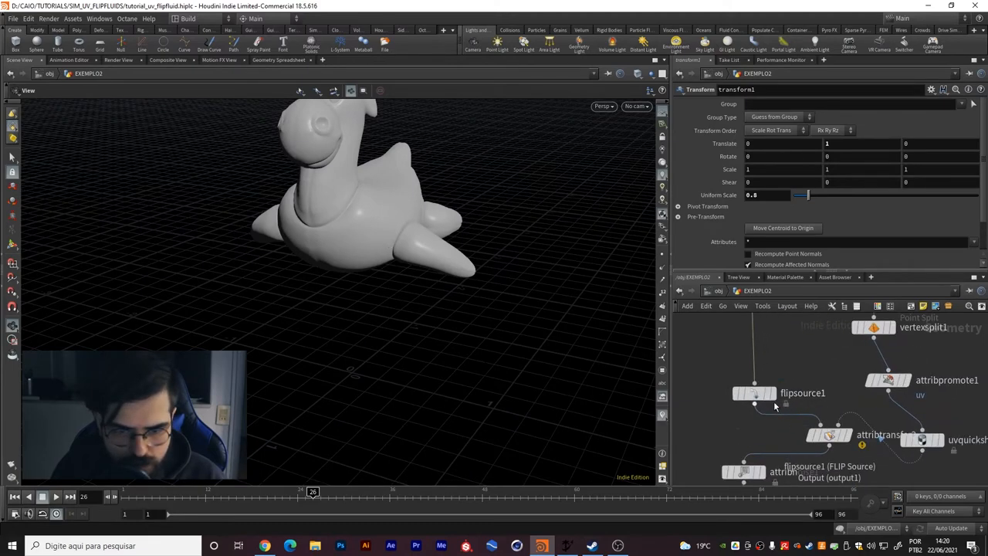
Step: Display attribfrommap2 so the grey toy picks up Cd from its blue texture image
left_click(753, 394)
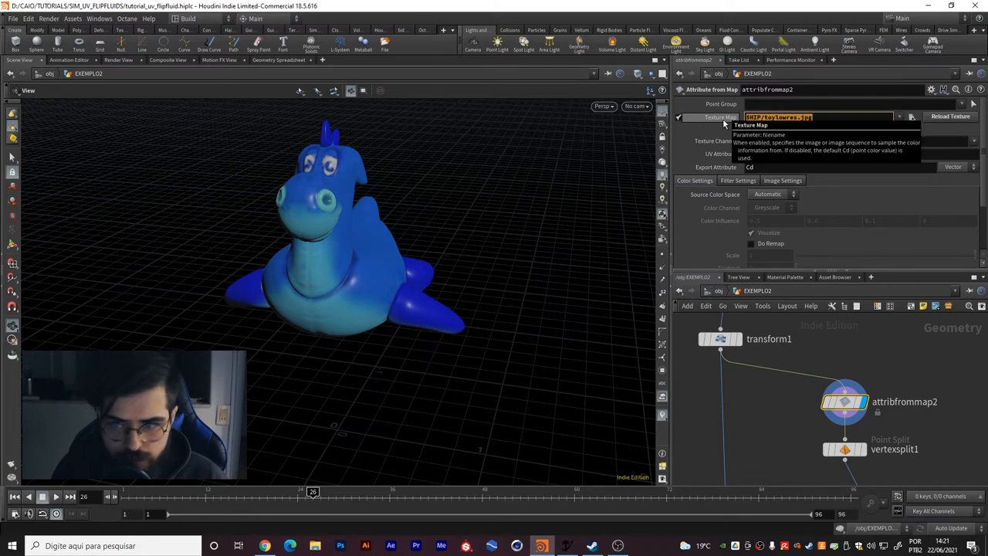
left_click(816, 118)
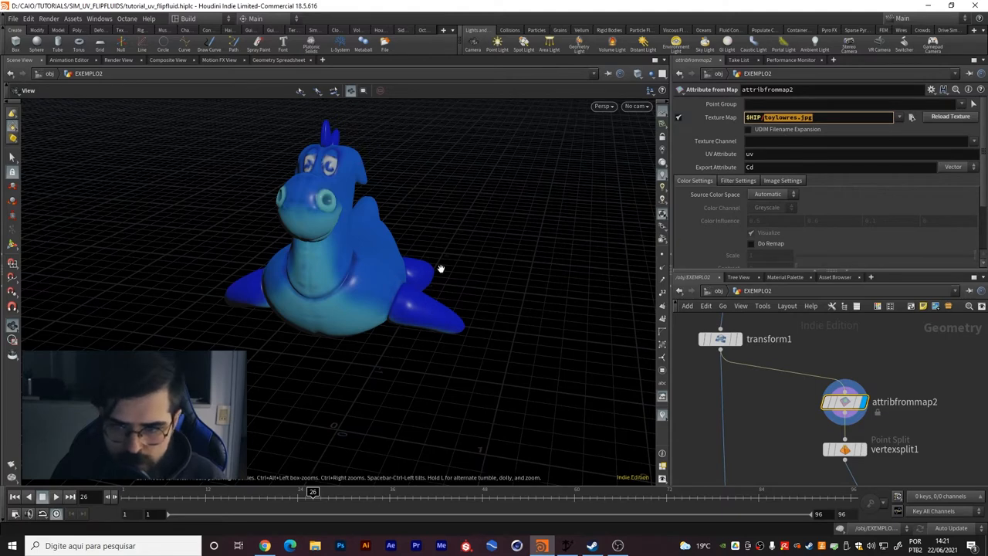
mouse_move(358, 194)
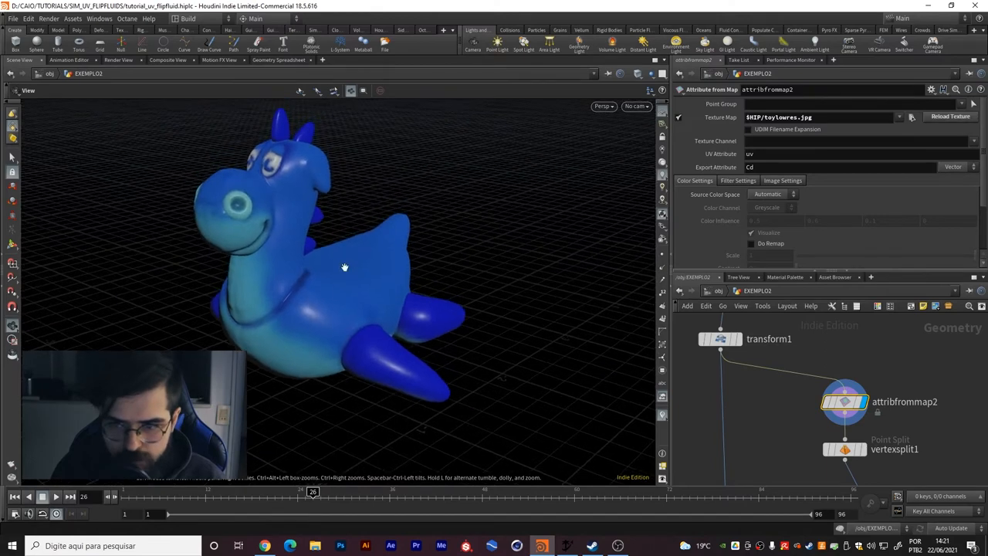
mouse_move(401, 200)
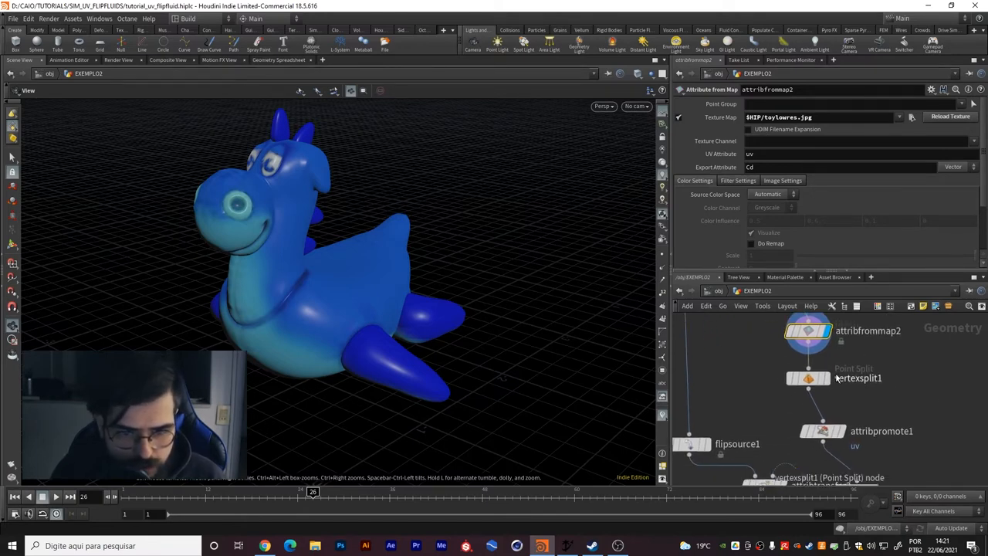
Step: Review the uv vertex-split and point-promotion nodes and preview the particles made from the toy
left_click(810, 377)
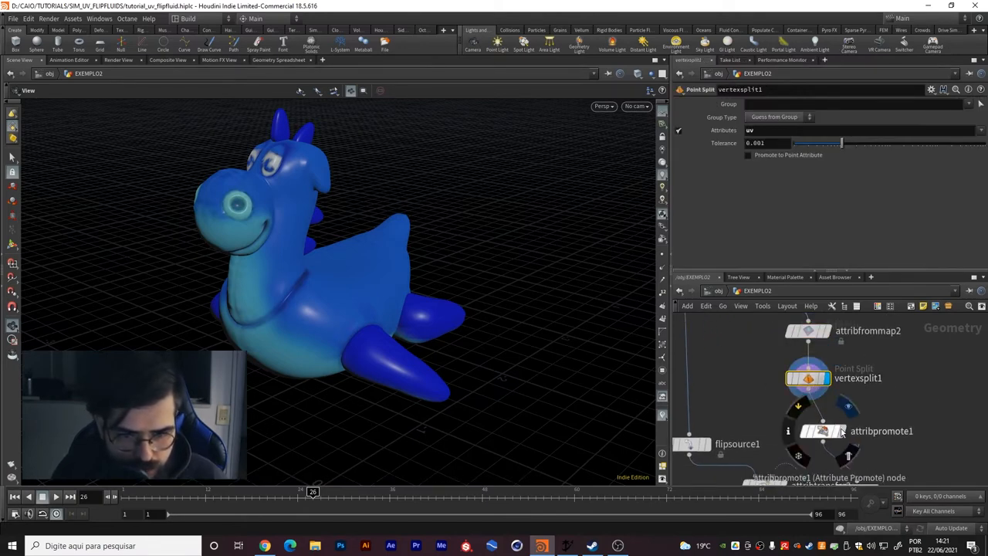
left_click(822, 431)
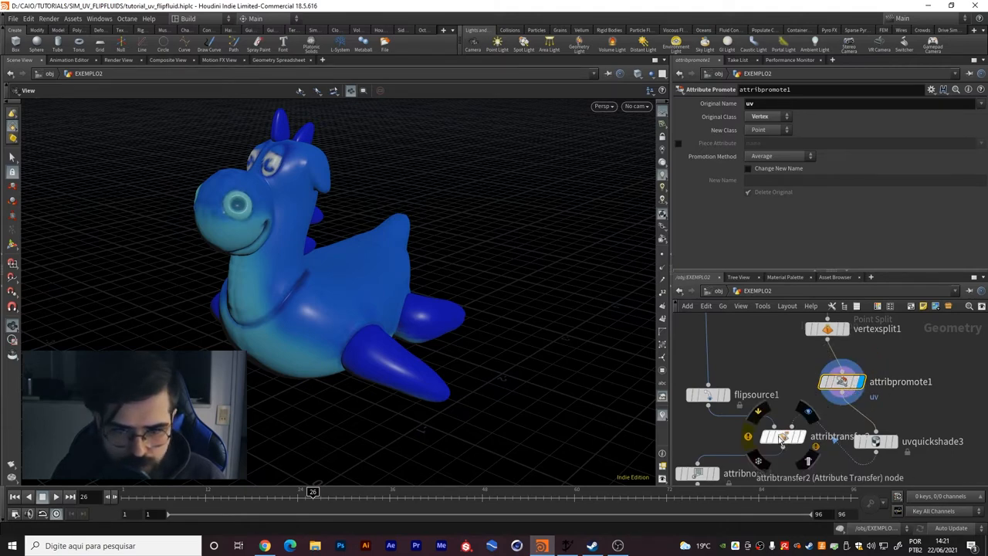
left_click(707, 395)
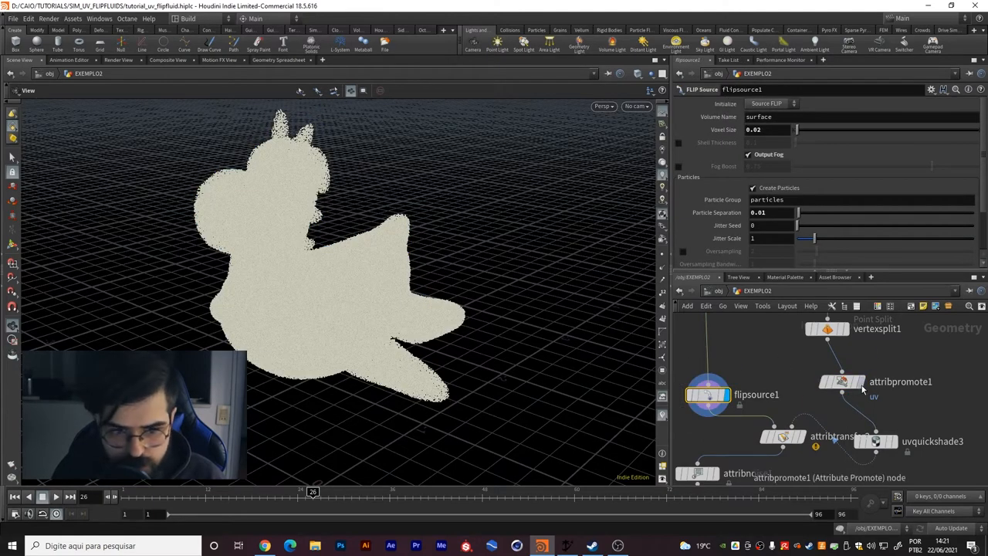
left_click(842, 382)
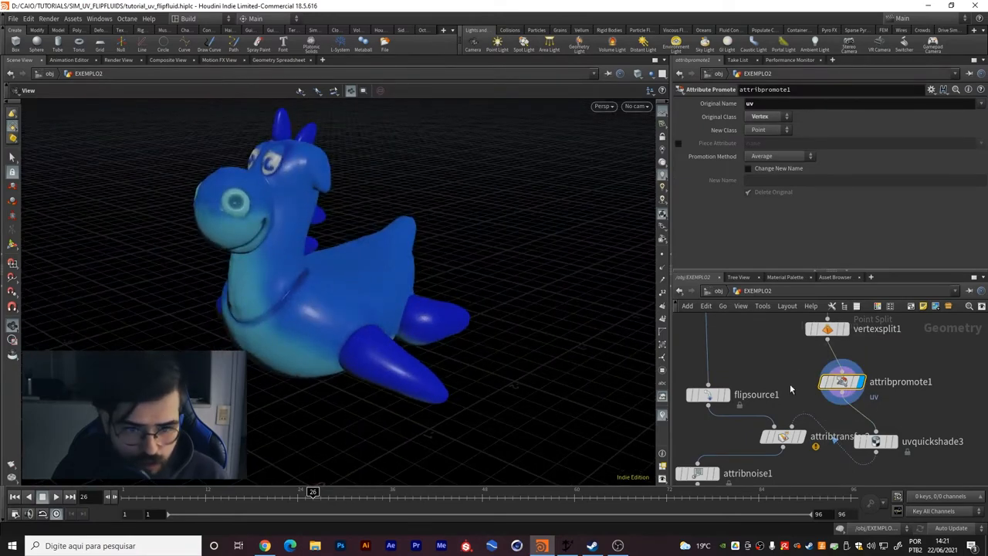
Step: Add uv after Cd in attribtransfer2's Points attributes so the FLIP particles carry colour and UVs
left_click(783, 436)
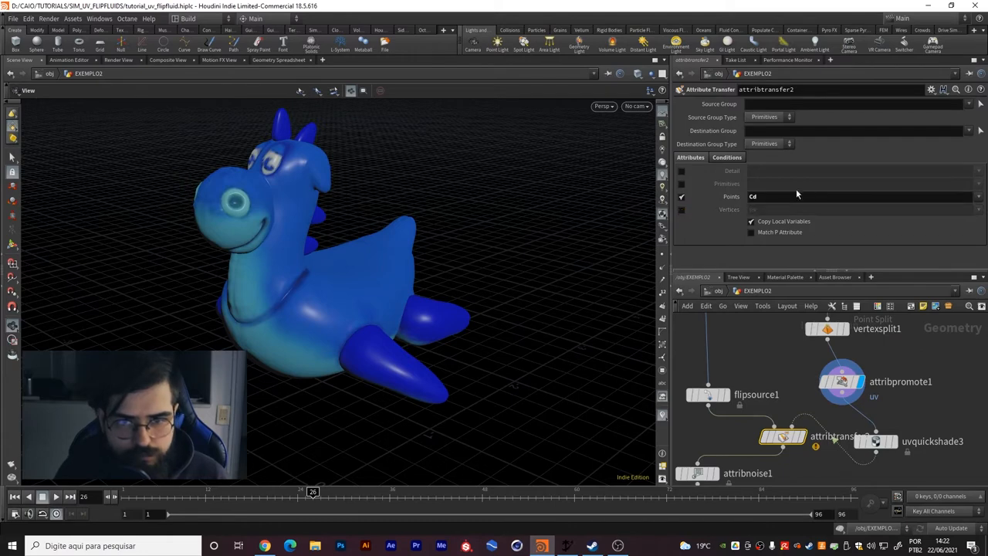
type("uv")
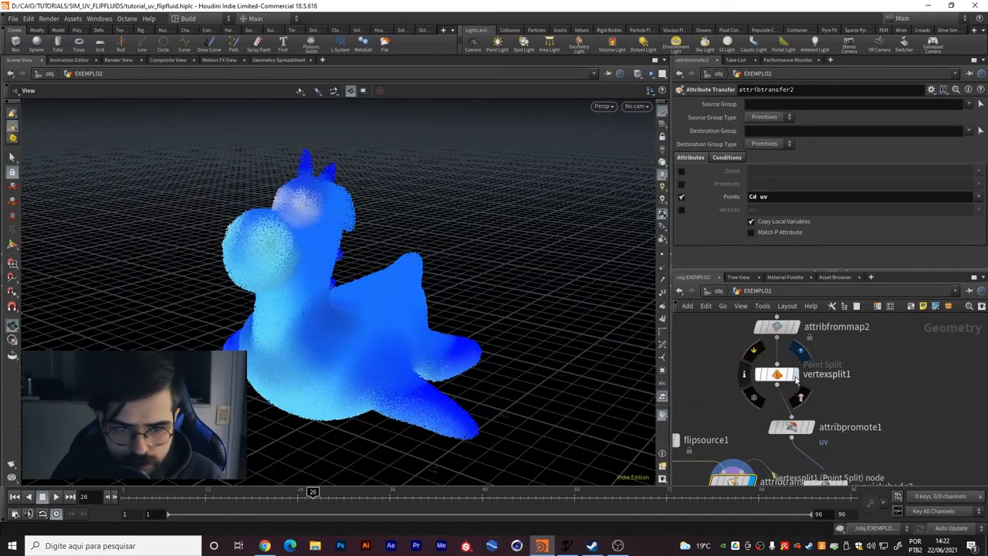
left_click(778, 374)
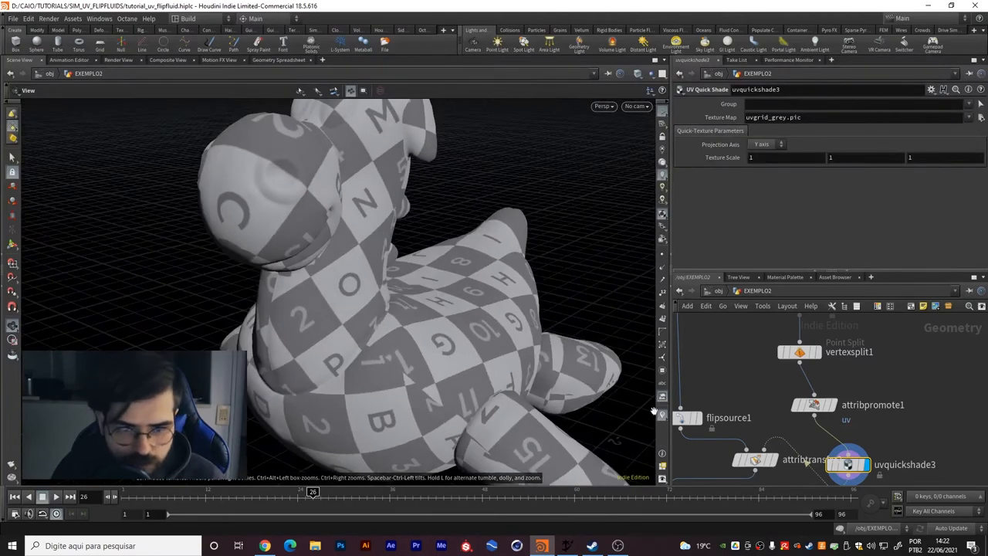
left_click(816, 405)
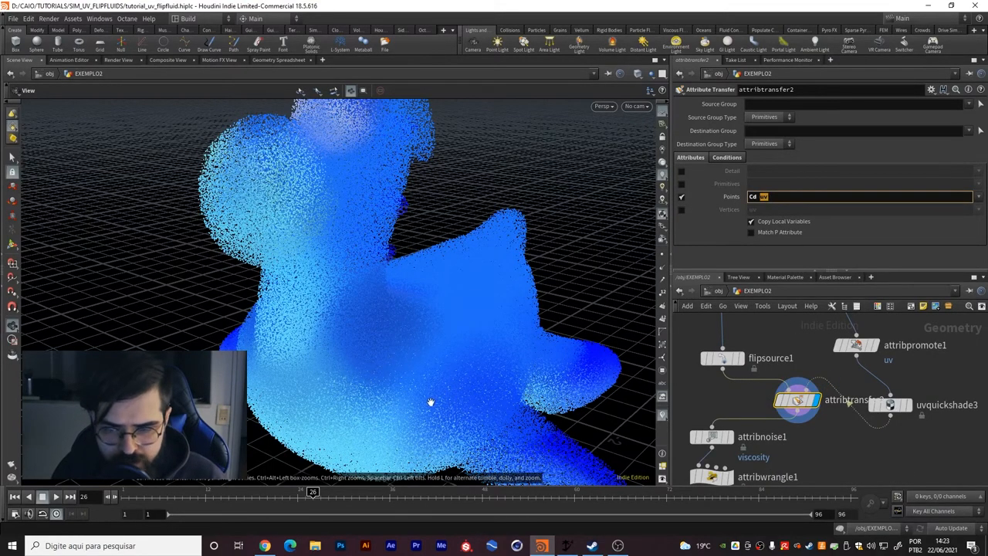
Step: Check the attribnoise1 viscosity amplitude, then select the dopnet1 simulation network
left_click_drag(431, 402, 417, 204)
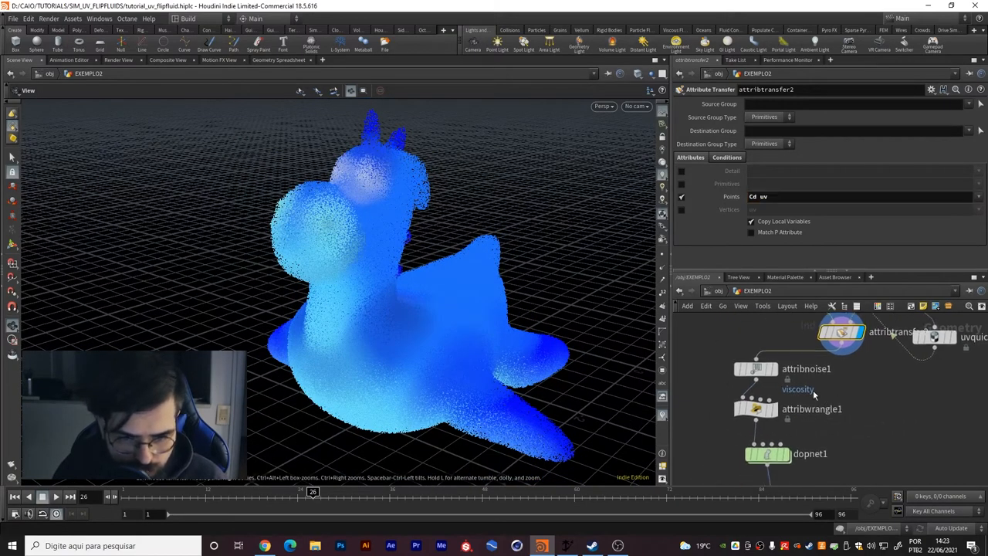
left_click(757, 368)
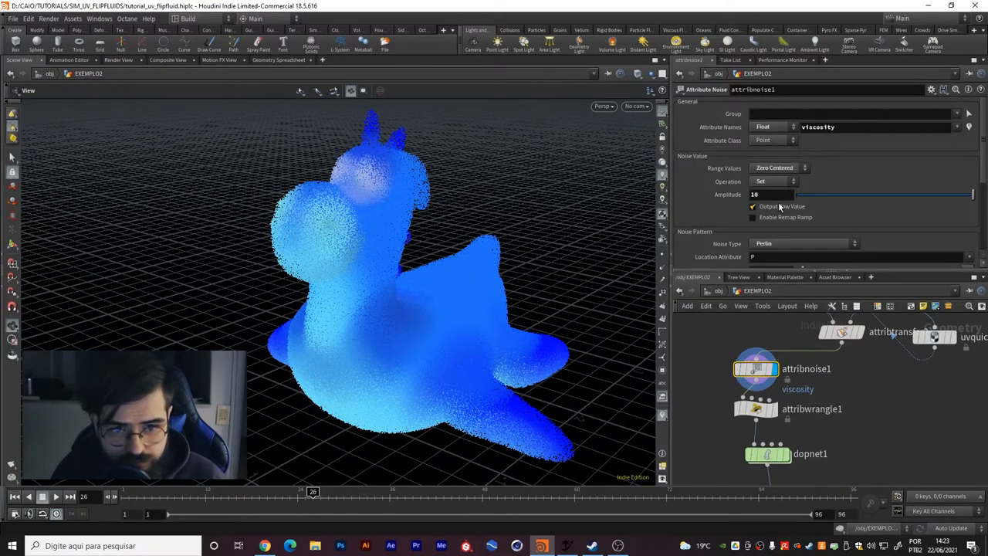
left_click(872, 127)
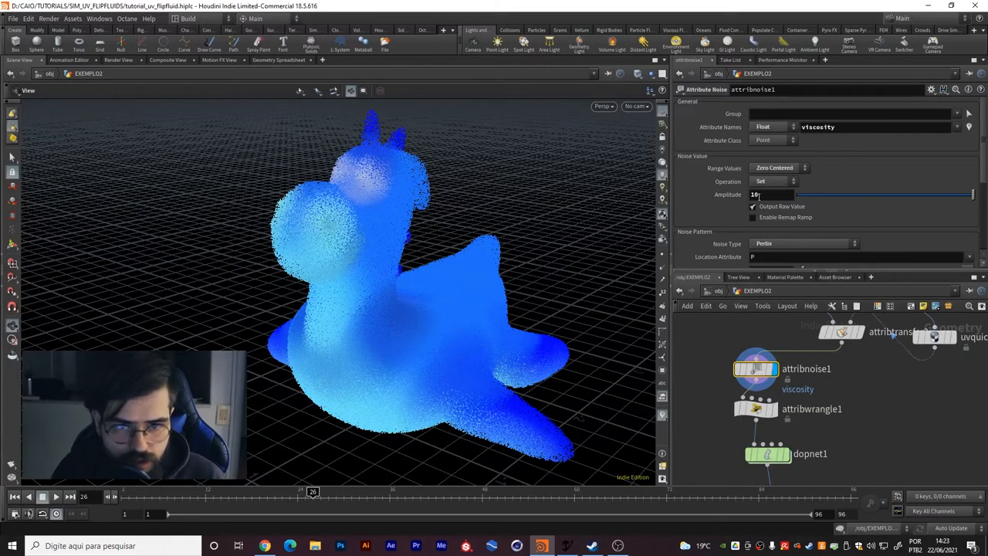
left_click(770, 194)
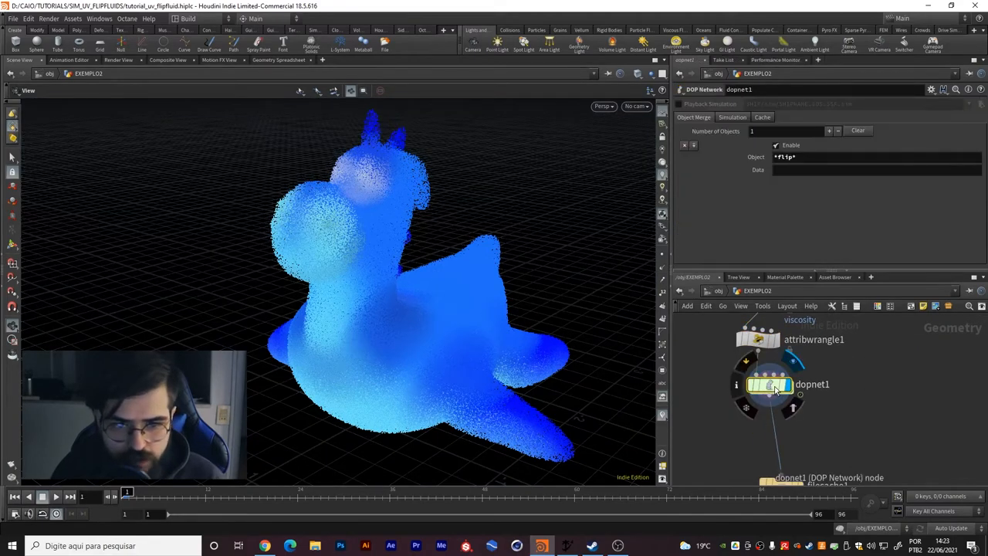
Step: Inside dopnet1, review the volume source emission settings and select flipobject1
double_click(769, 384)
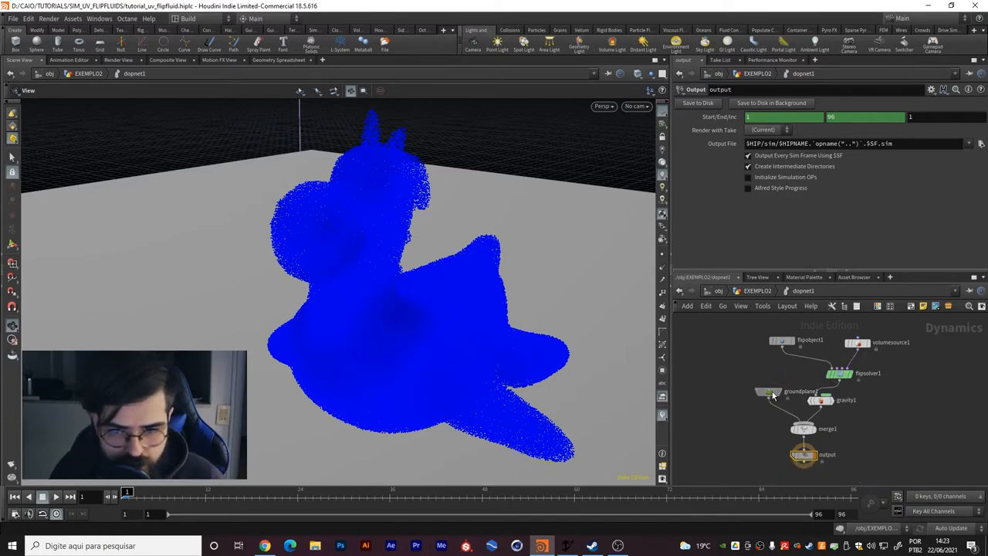
left_click(782, 340)
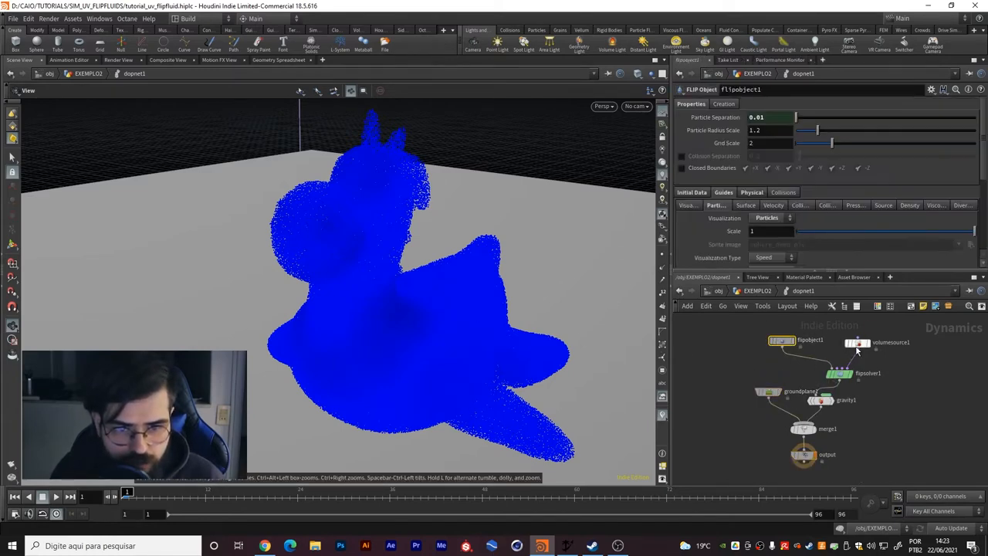
left_click(857, 343)
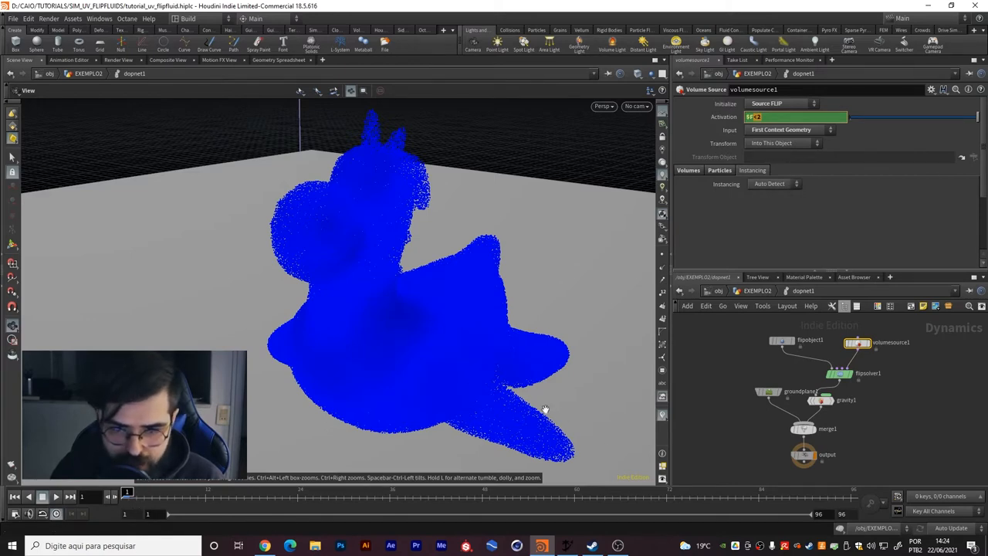
mouse_move(394, 369)
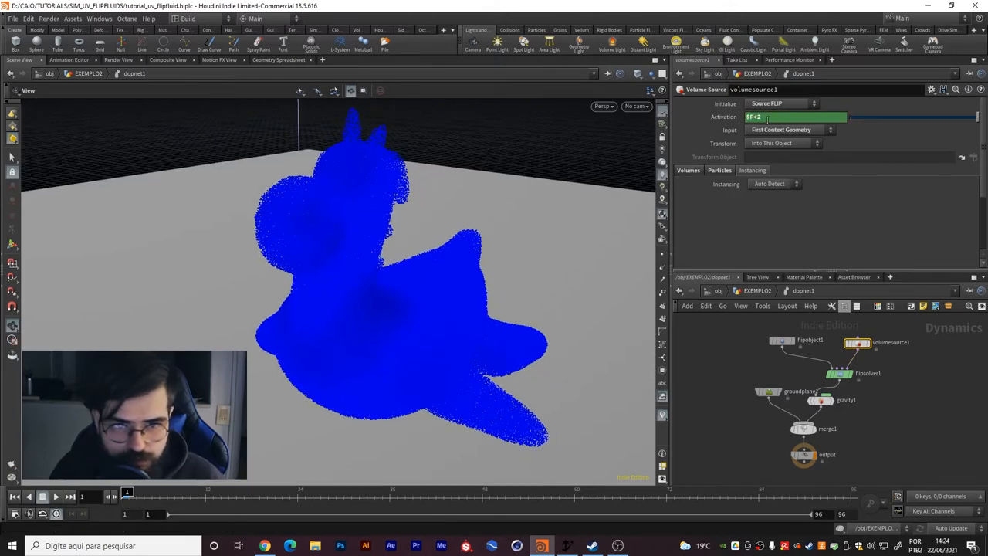
left_click(795, 117)
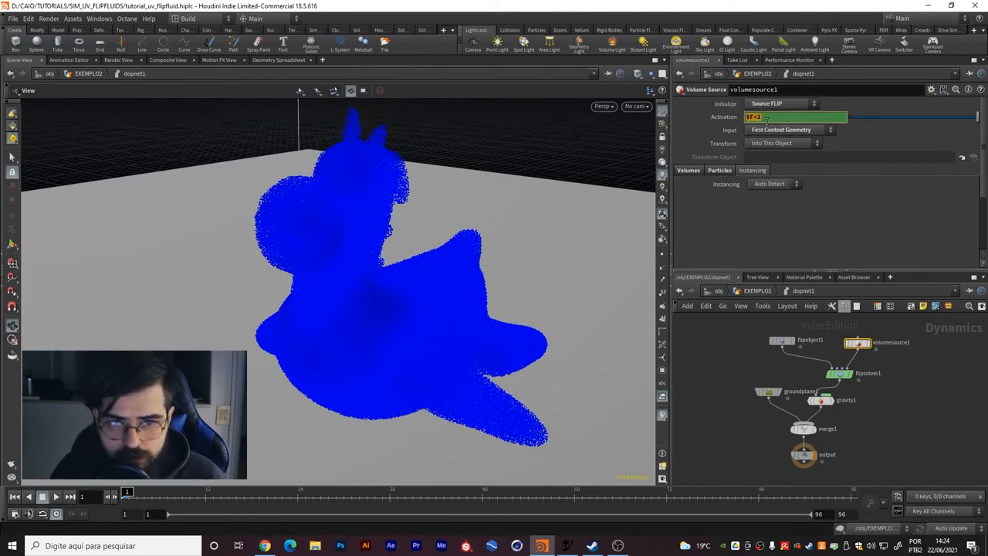
left_click(796, 118)
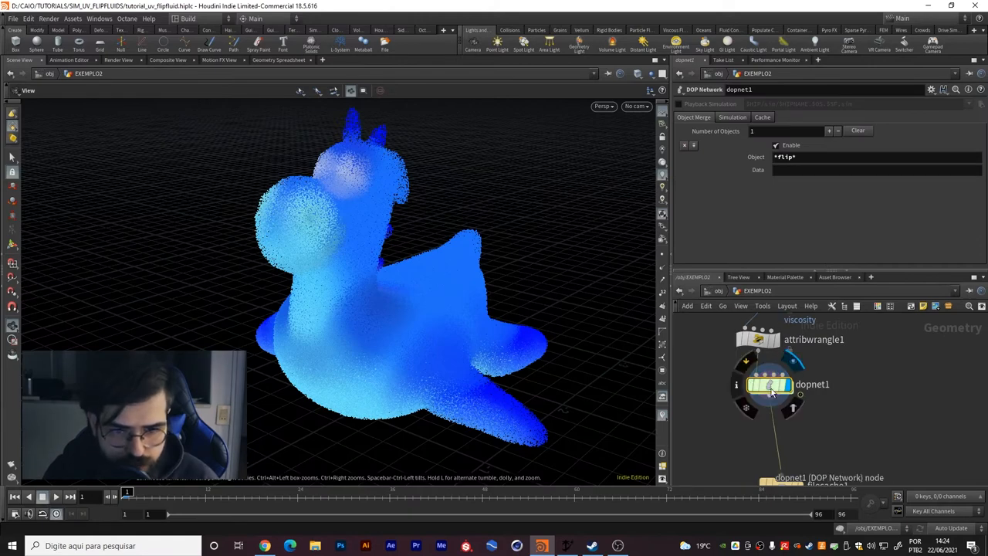
double_click(769, 385)
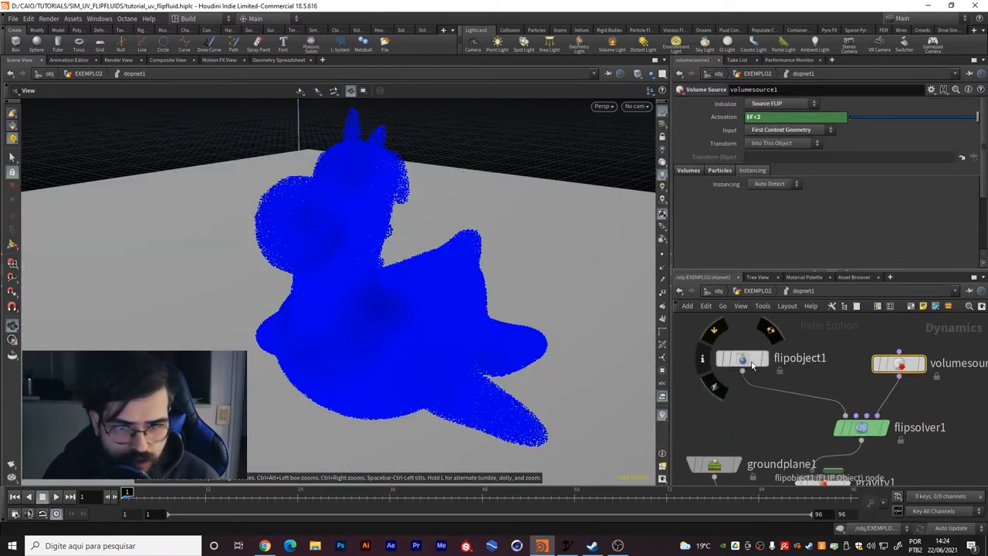
left_click(742, 359)
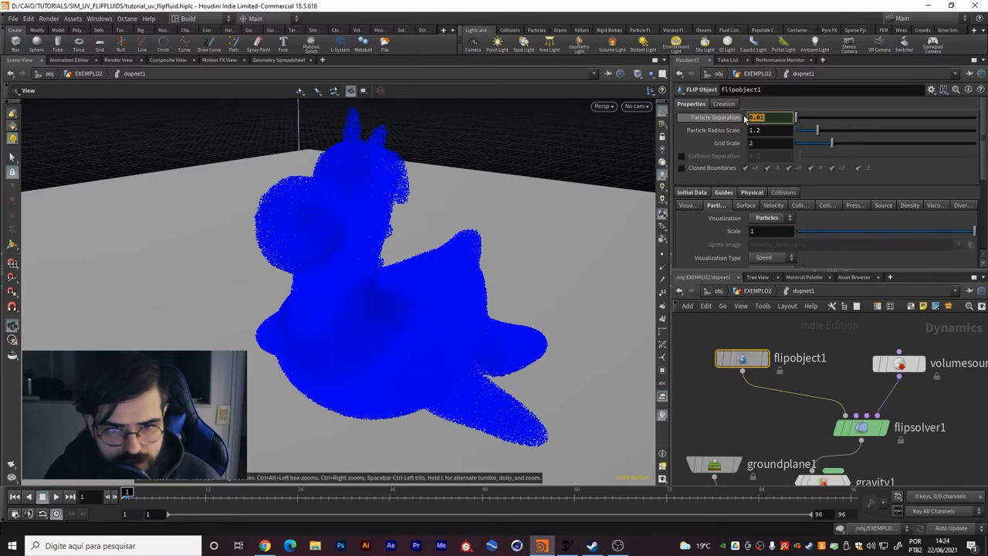
Step: Set flipobject1's Particle Separation to 0.01 and visualize its particles as colour sprites
left_click(769, 117)
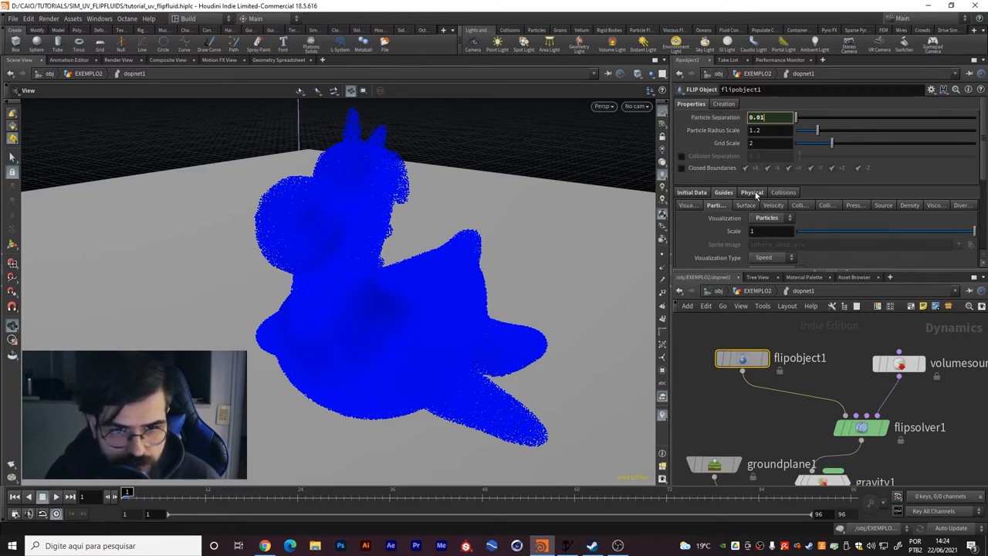
left_click(752, 191)
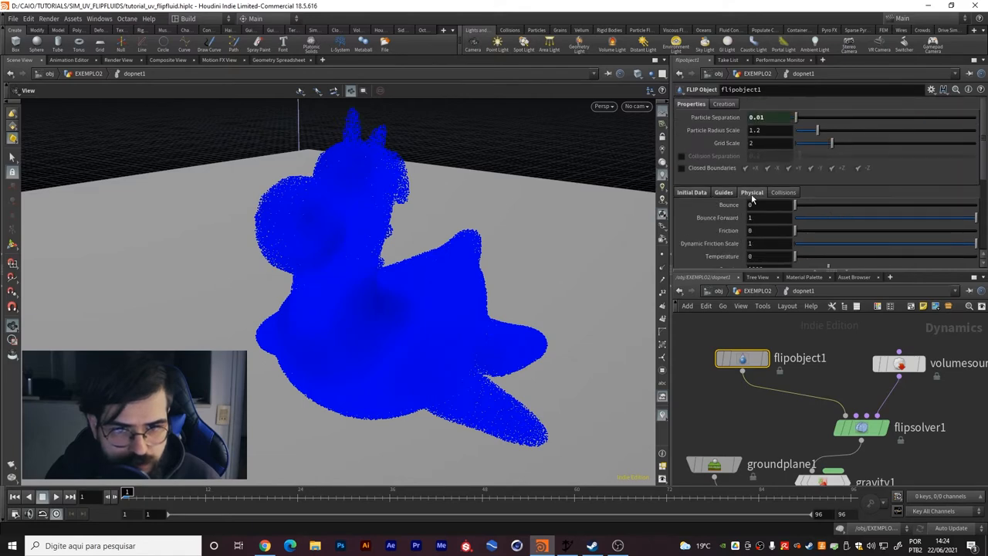
left_click(716, 204)
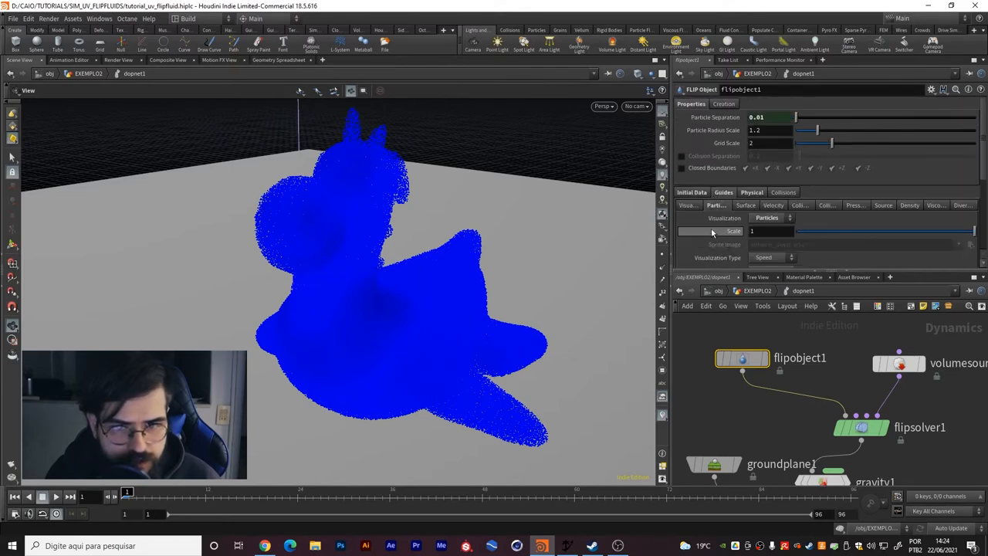
left_click(766, 178)
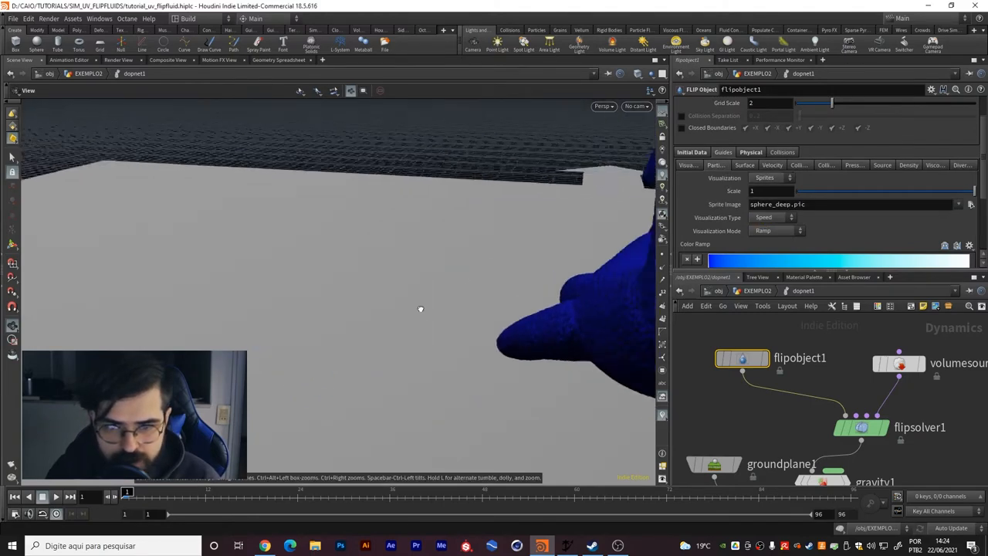
left_click_drag(420, 309, 414, 318)
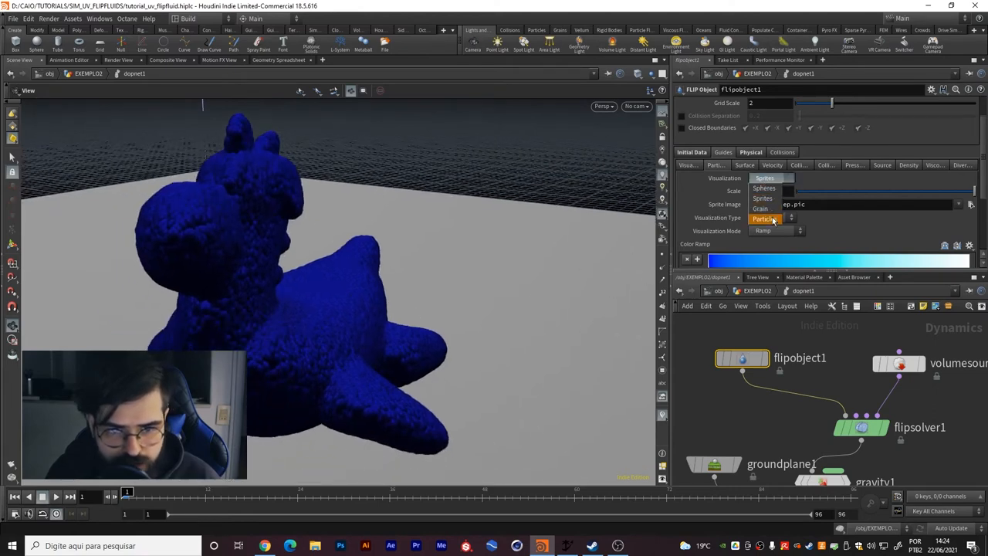
left_click(764, 220)
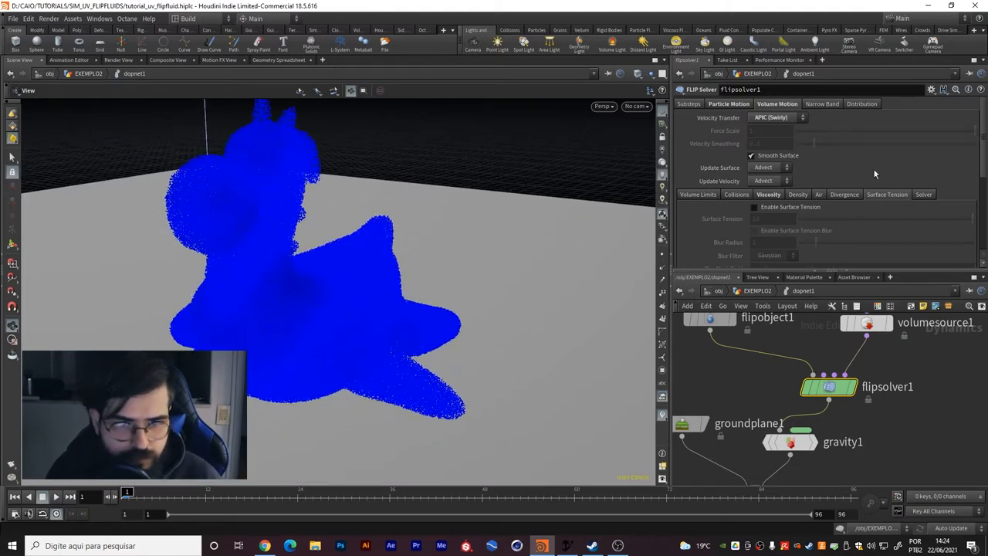
Step: On flipsolver1 enable Viscosity by Attribute and Add Vorticity Attribute under Particle Motion
left_click(754, 207)
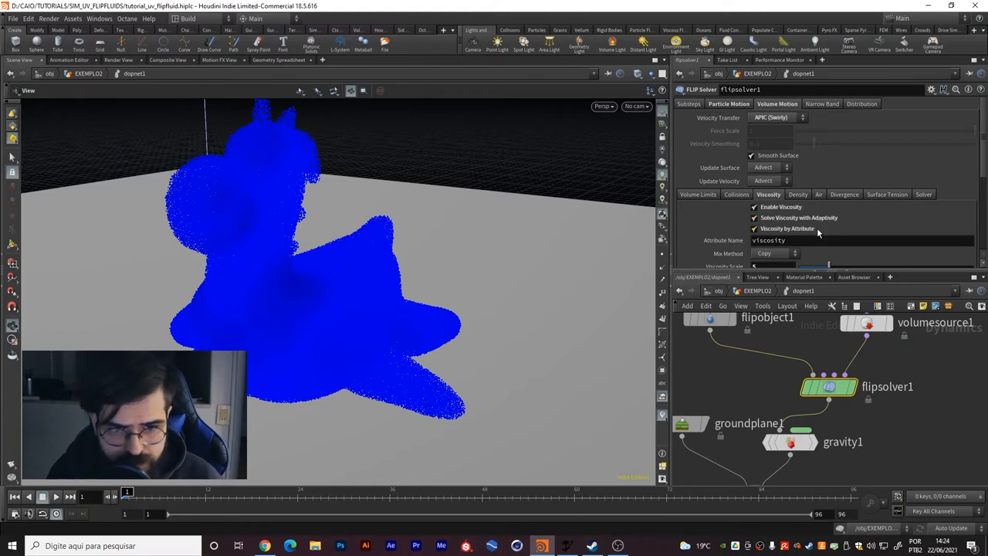
mouse_move(717, 250)
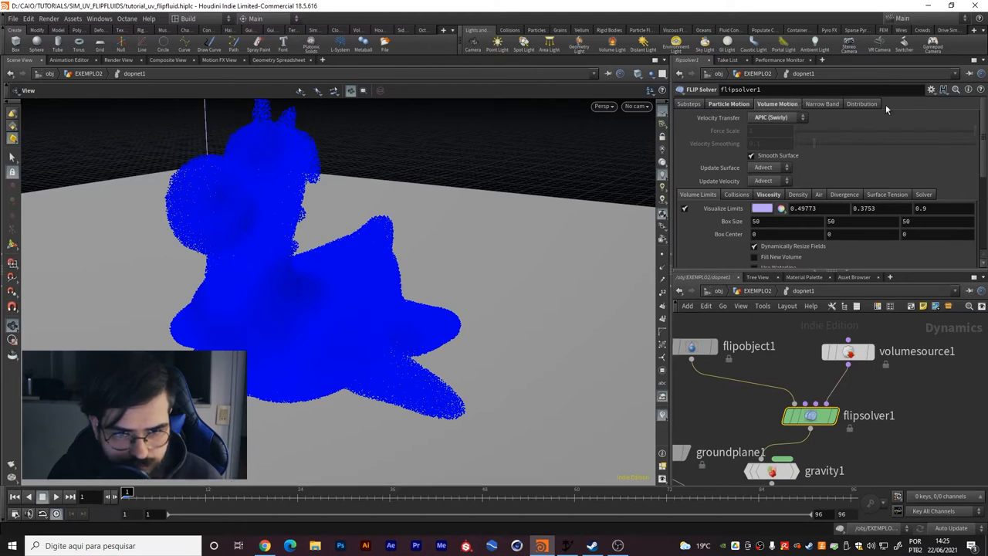
left_click(729, 104)
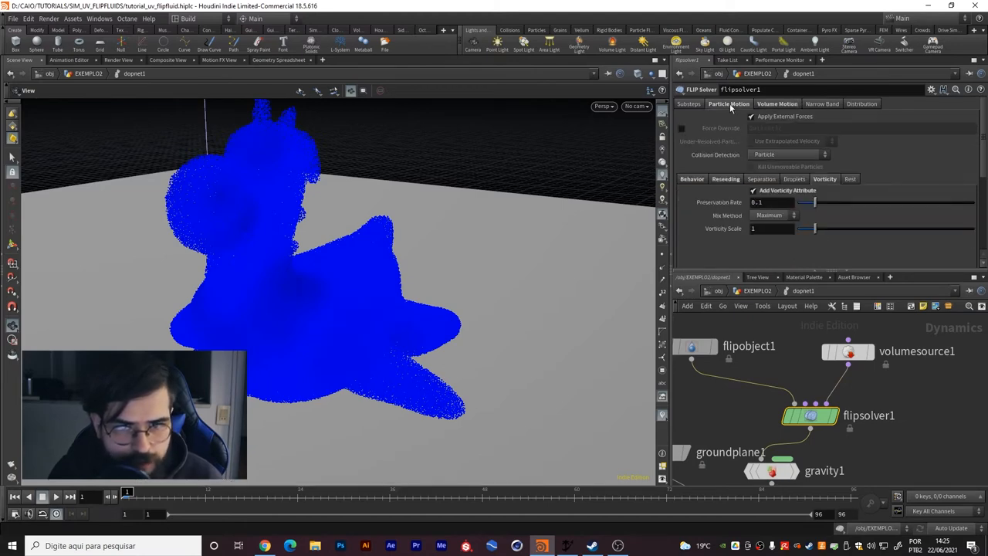
left_click(692, 179)
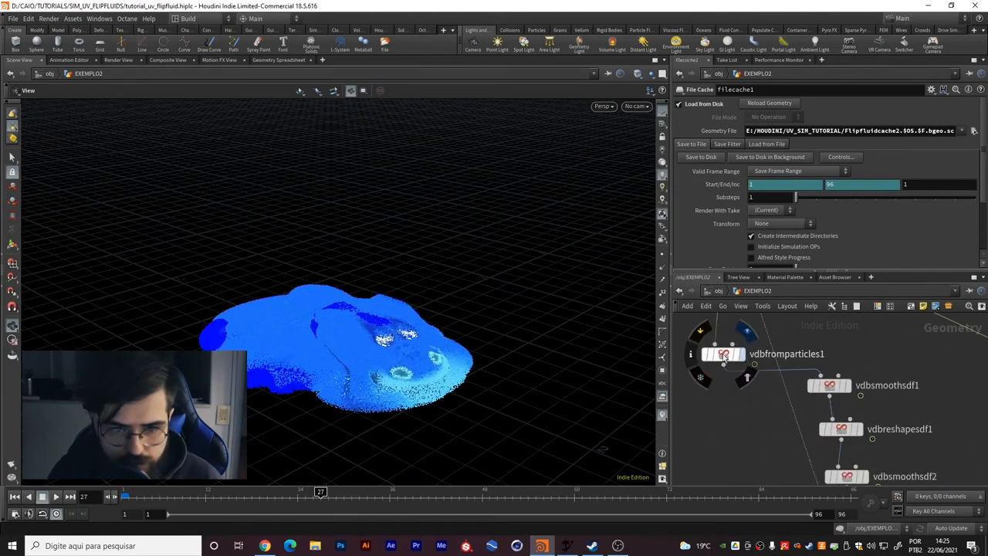
Step: Step through the VDB from-particles, smooth and reshape stages and display the convertvdb1 mesh
left_click(724, 354)
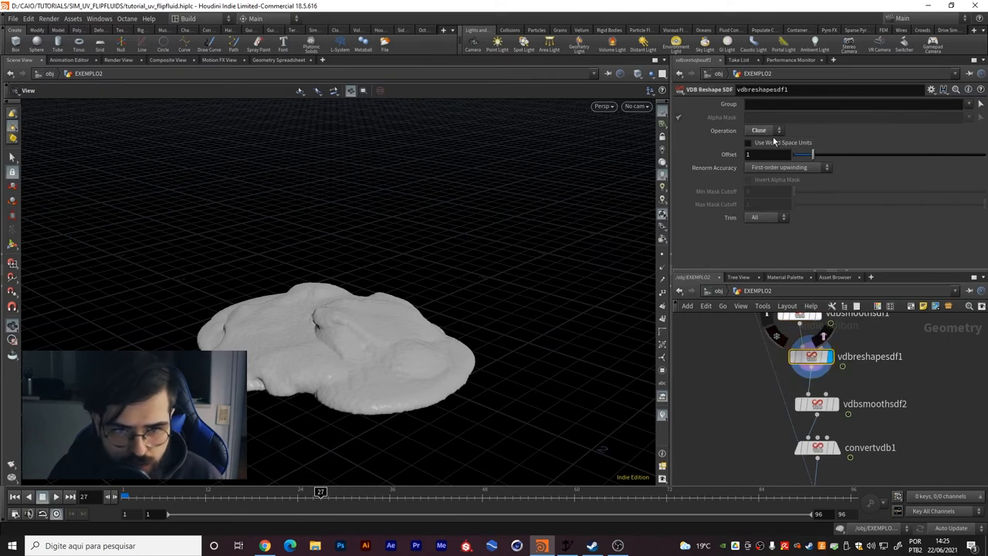
left_click(817, 403)
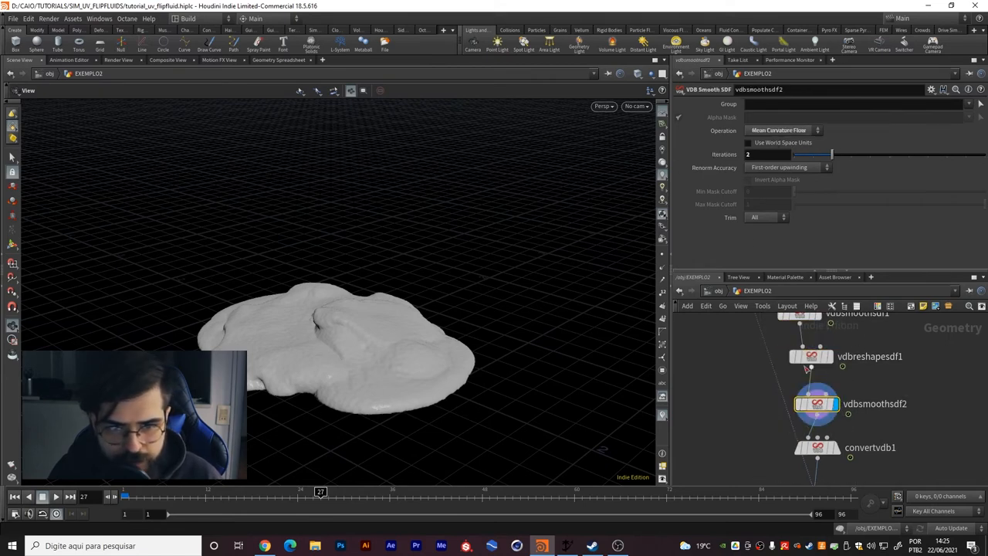
mouse_move(849, 414)
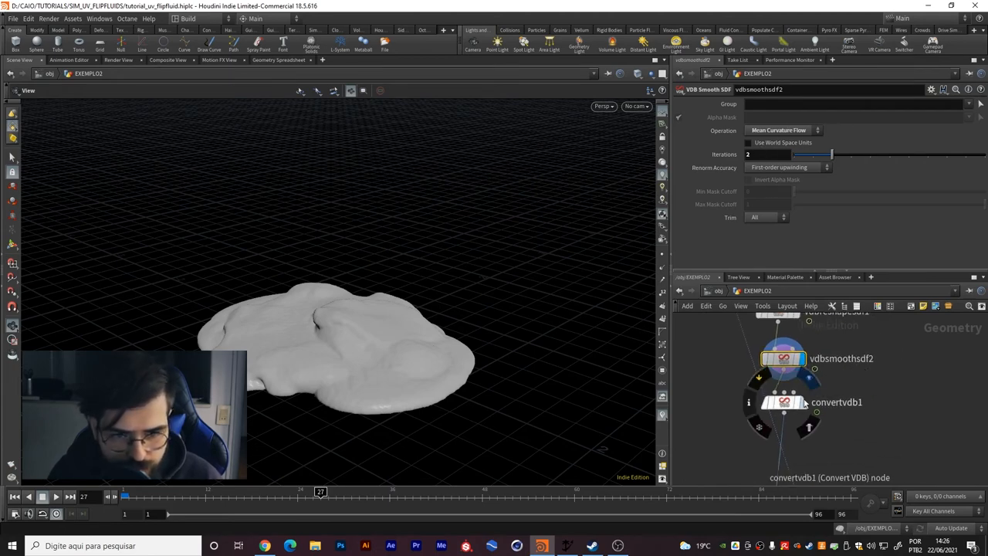
left_click(784, 401)
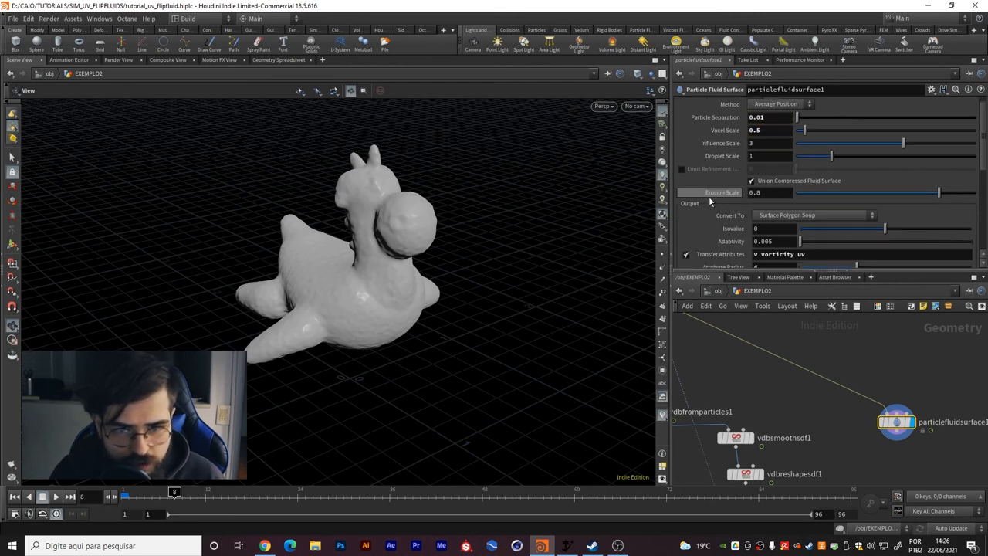
Step: Set particlefluidsurface1's Transfer Attributes to 'v vorticity uv Cd'
scroll("down", 3)
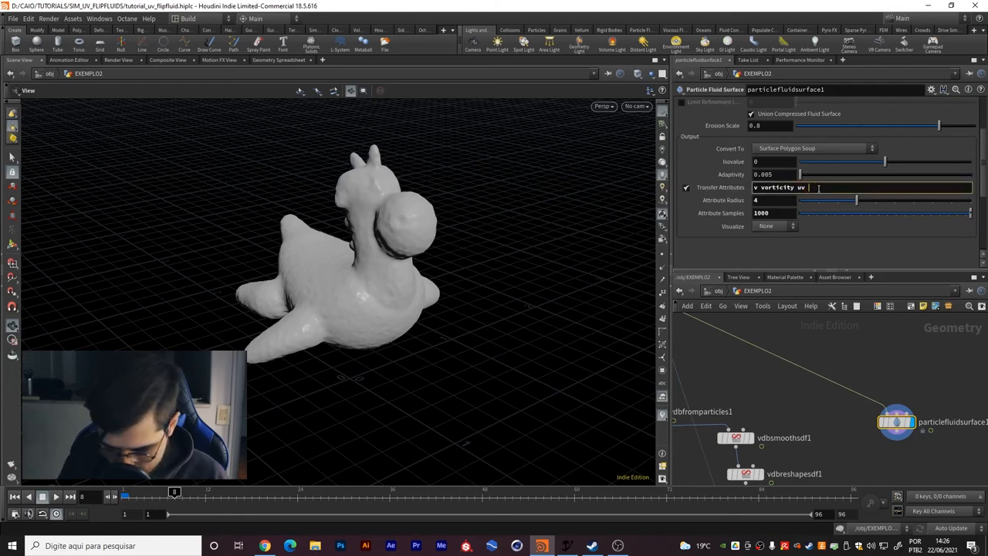
type("Cd")
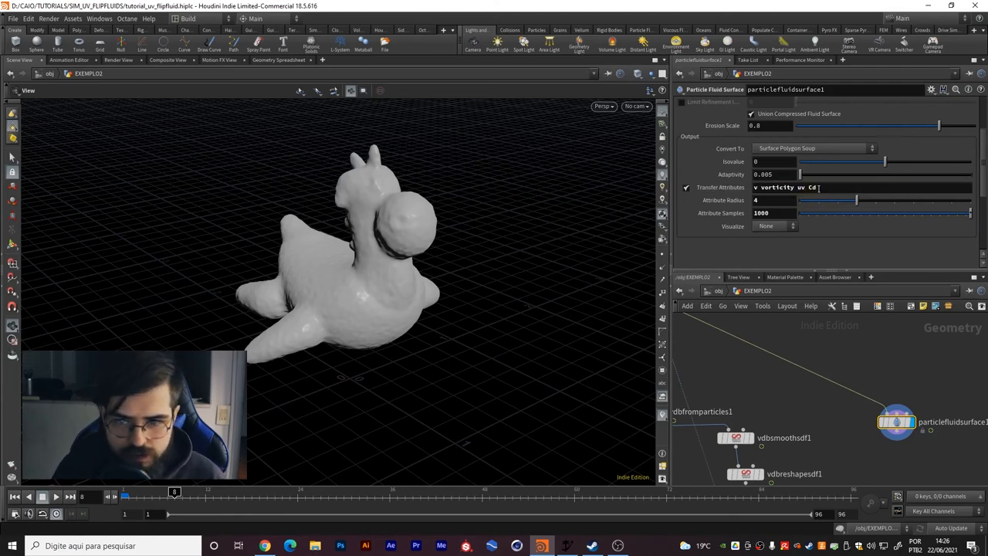